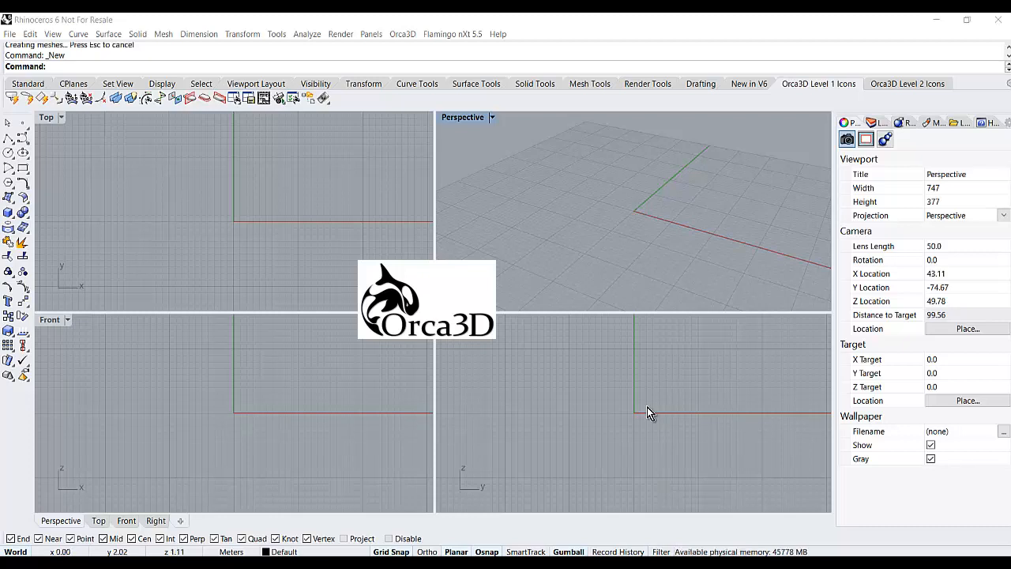
mouse_move(646, 409)
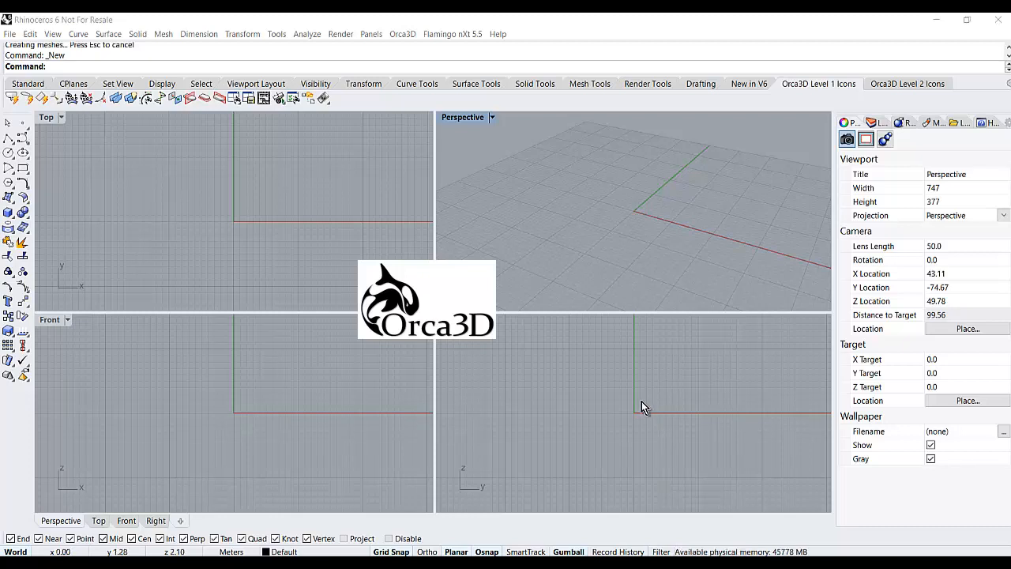
mouse_move(498, 198)
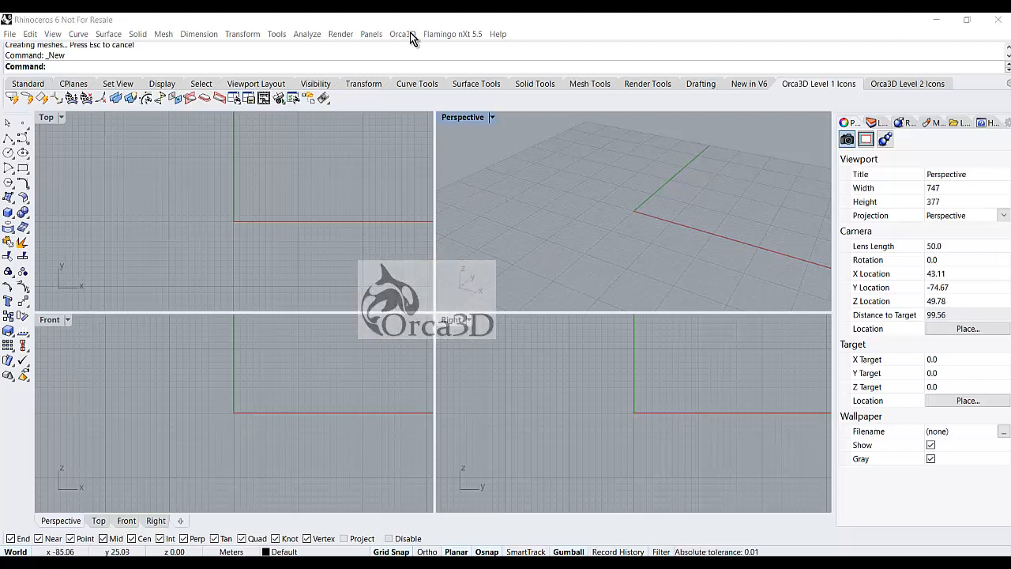
Confirm the Orca3D document properties with Seawater as the hydrostatics fluid type
left_click(402, 34)
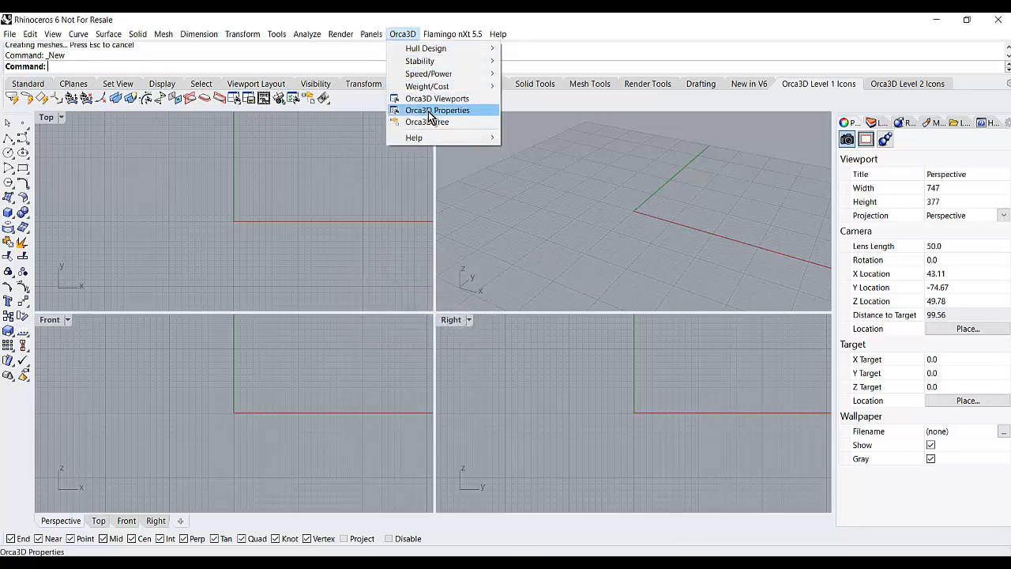
left_click(437, 110)
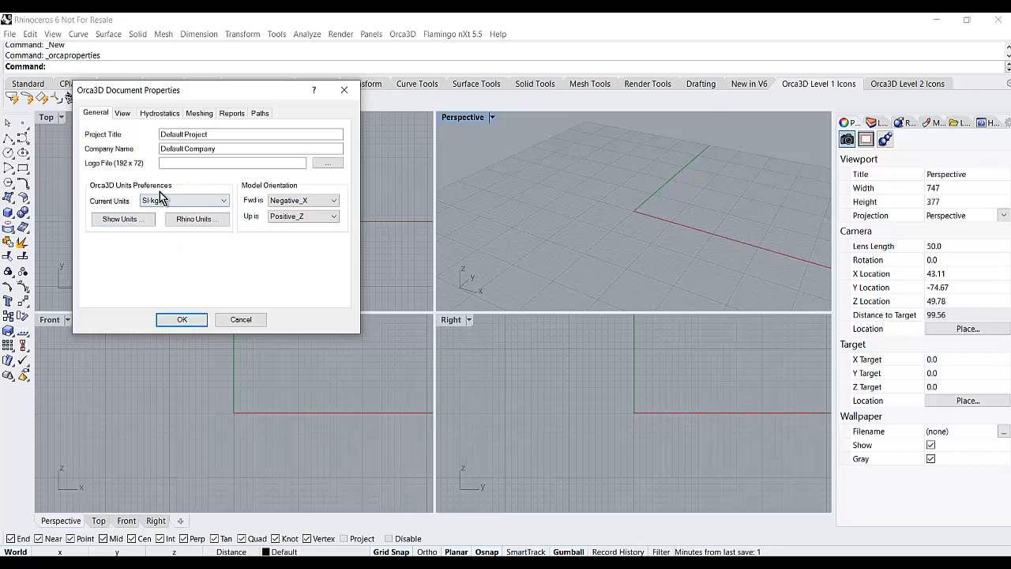
left_click(159, 113)
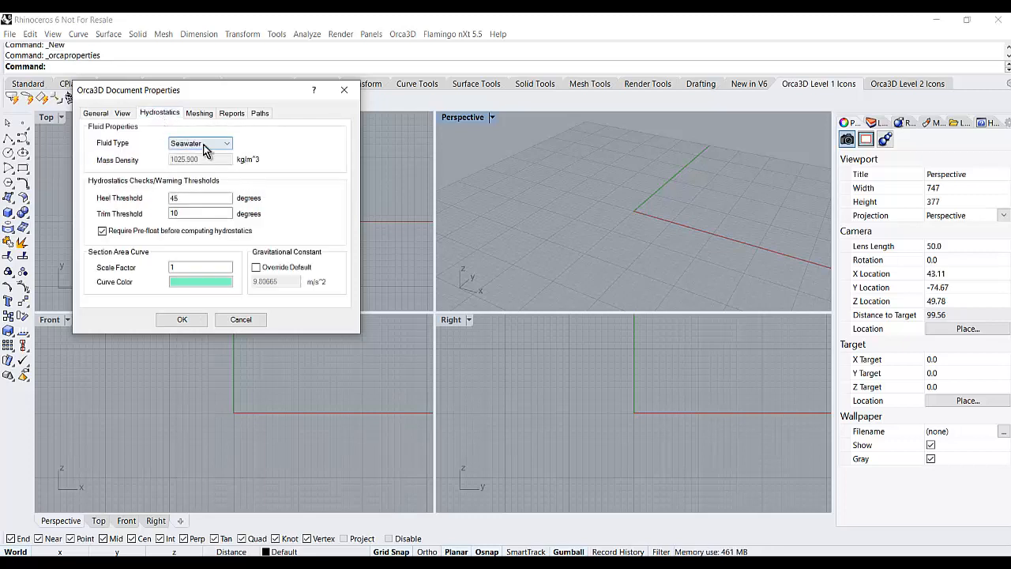
mouse_move(182, 319)
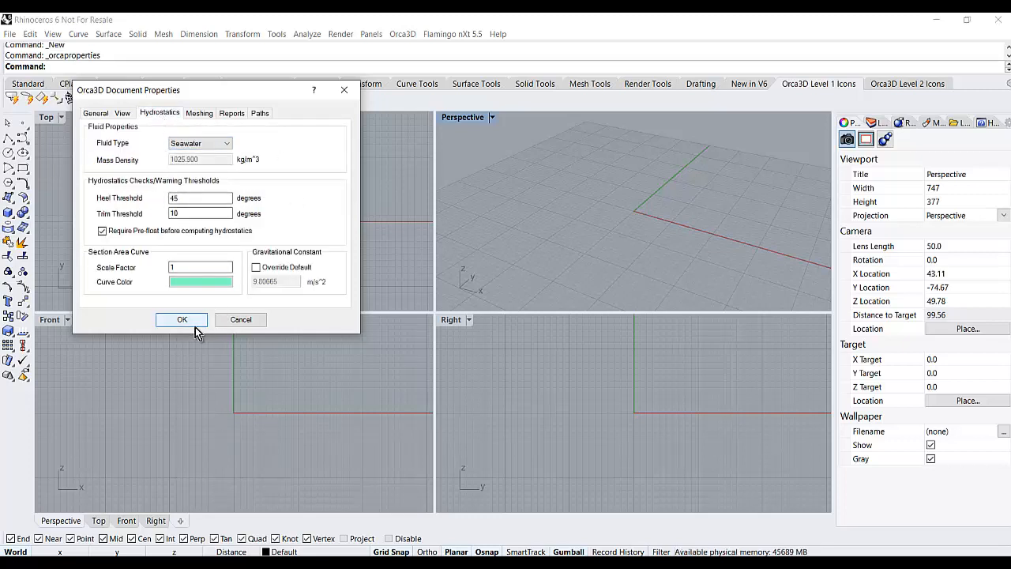
left_click(182, 320)
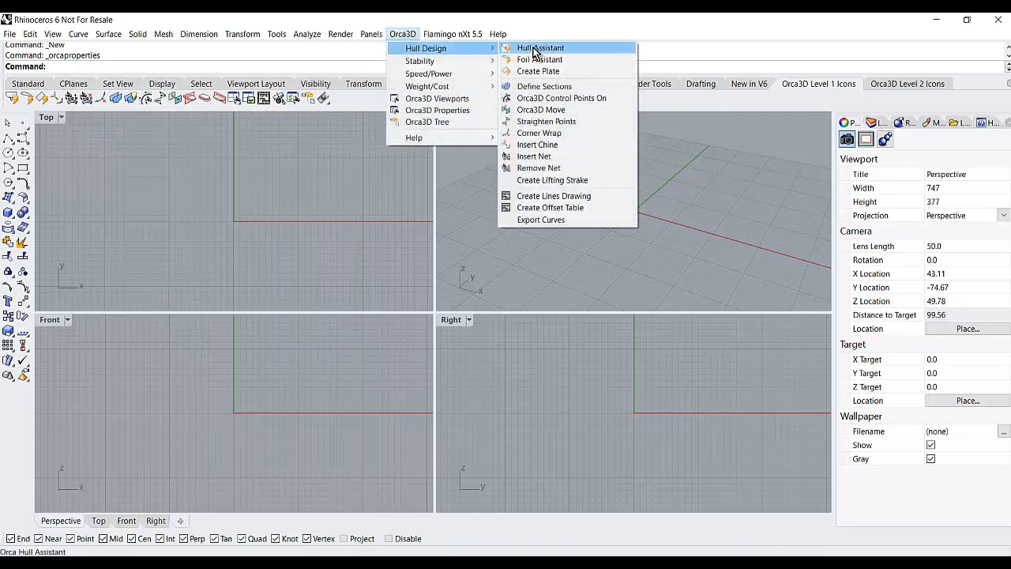
Create a ShipAssistant hull with a bulbous bow, bulb length 8.35 m
left_click(539, 47)
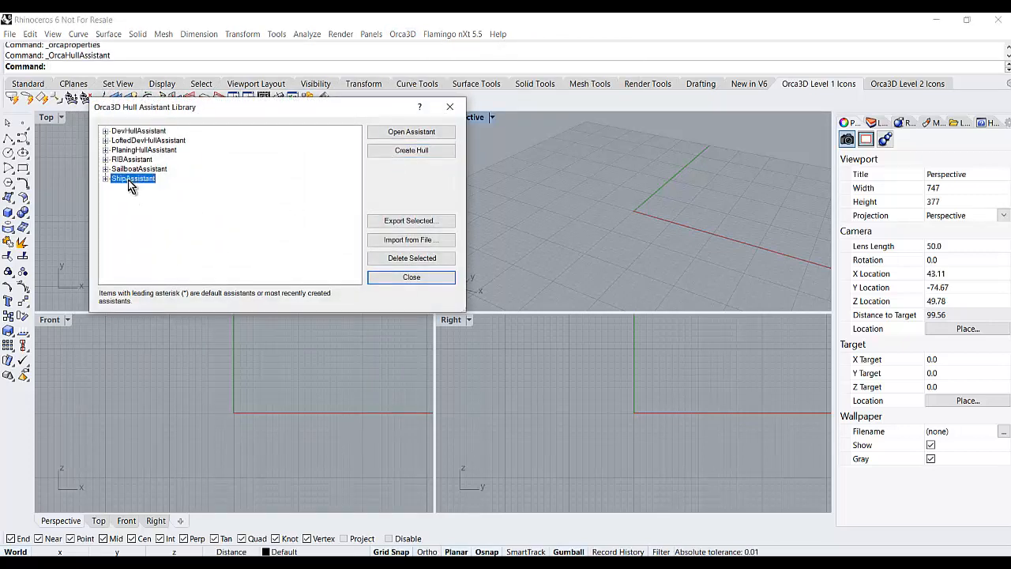
left_click(411, 131)
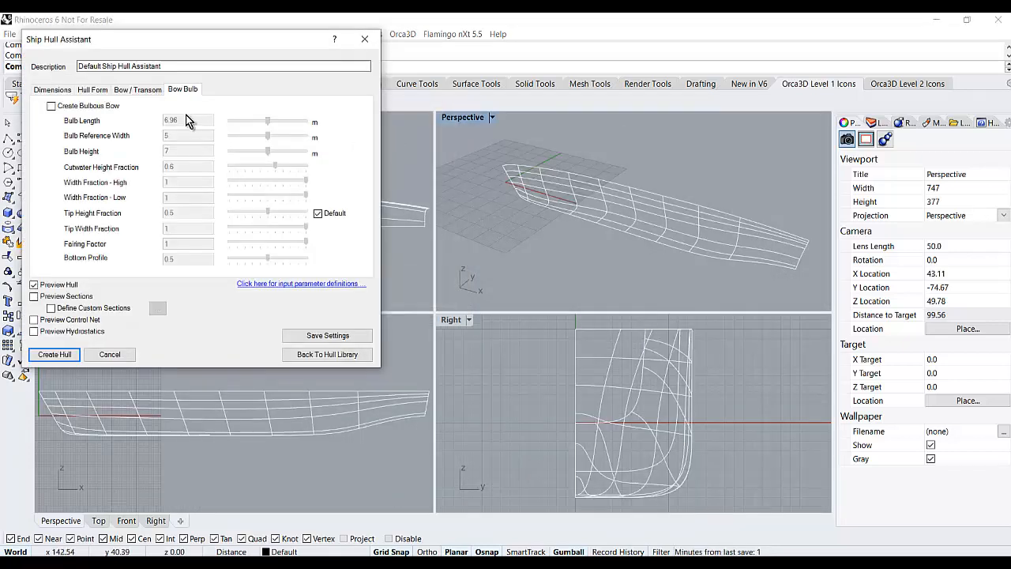
left_click(50, 105)
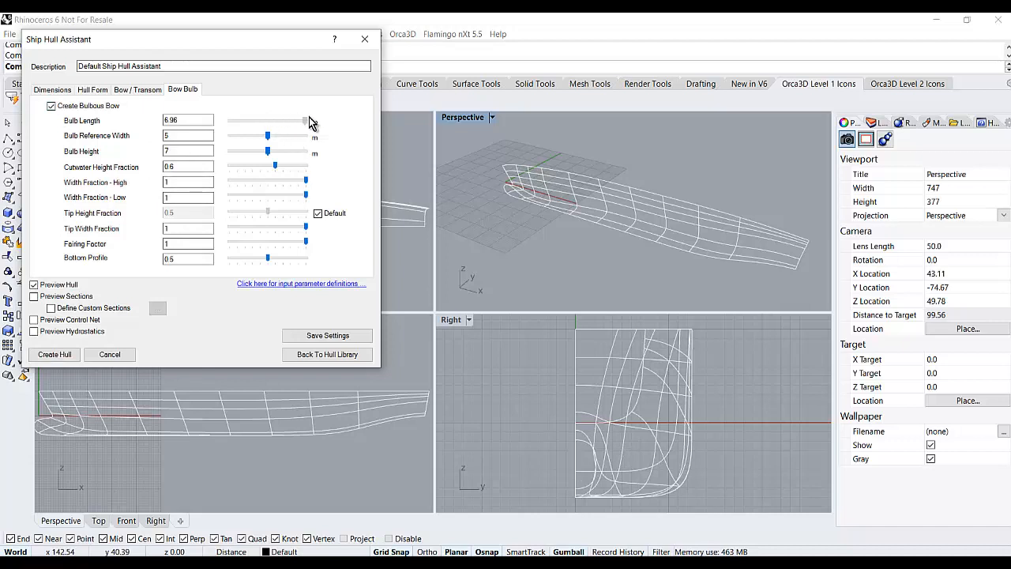
left_click_drag(302, 121, 267, 121)
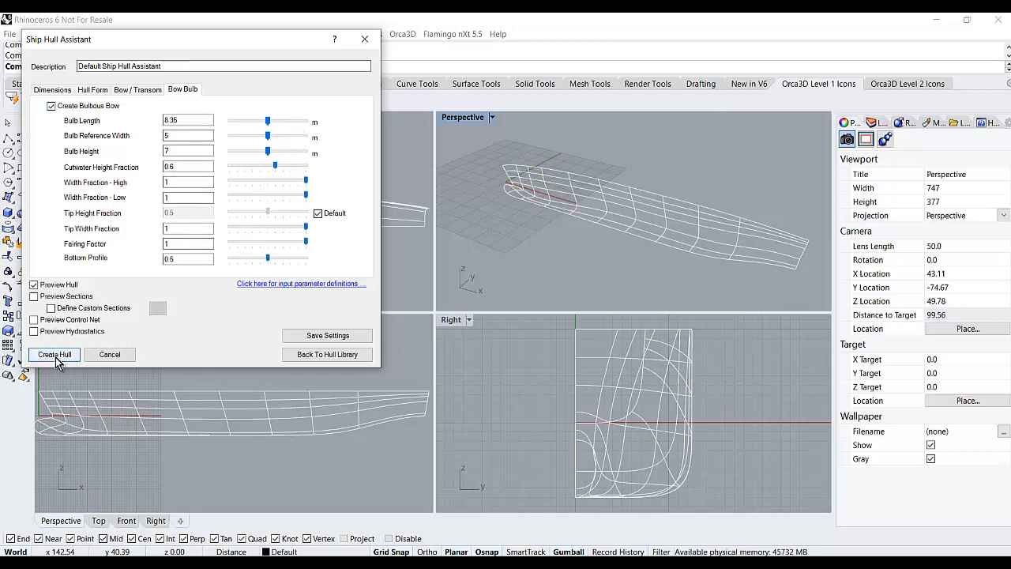
left_click(54, 354)
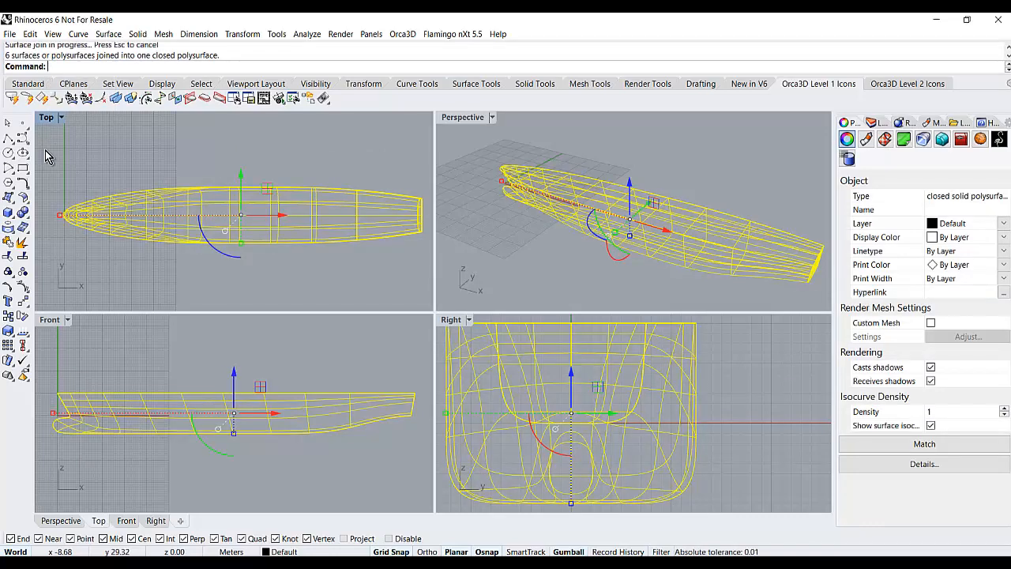
mouse_move(151, 159)
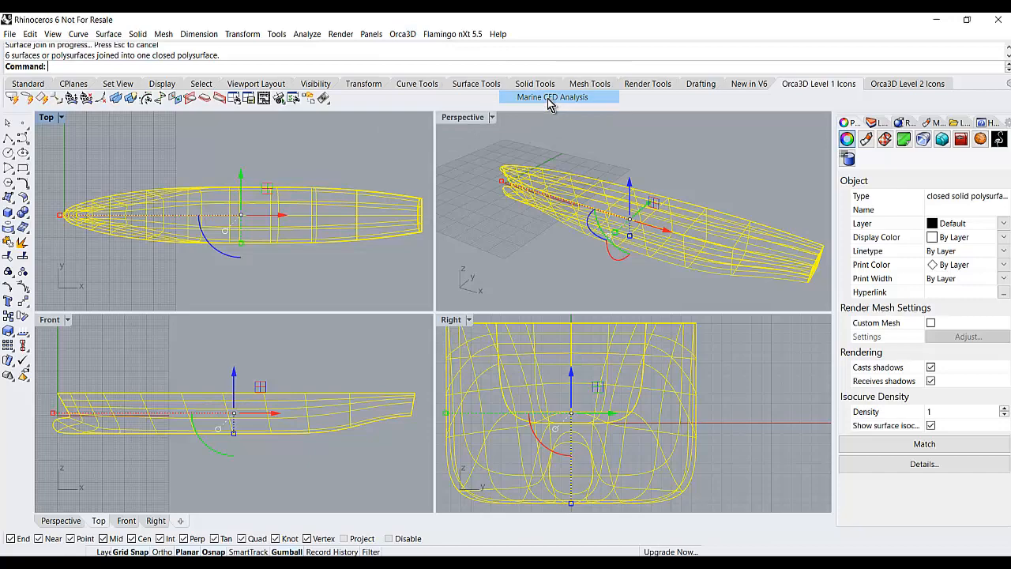
In Marine CFD, float the hull at its float plane to compute its mass properties
left_click(551, 97)
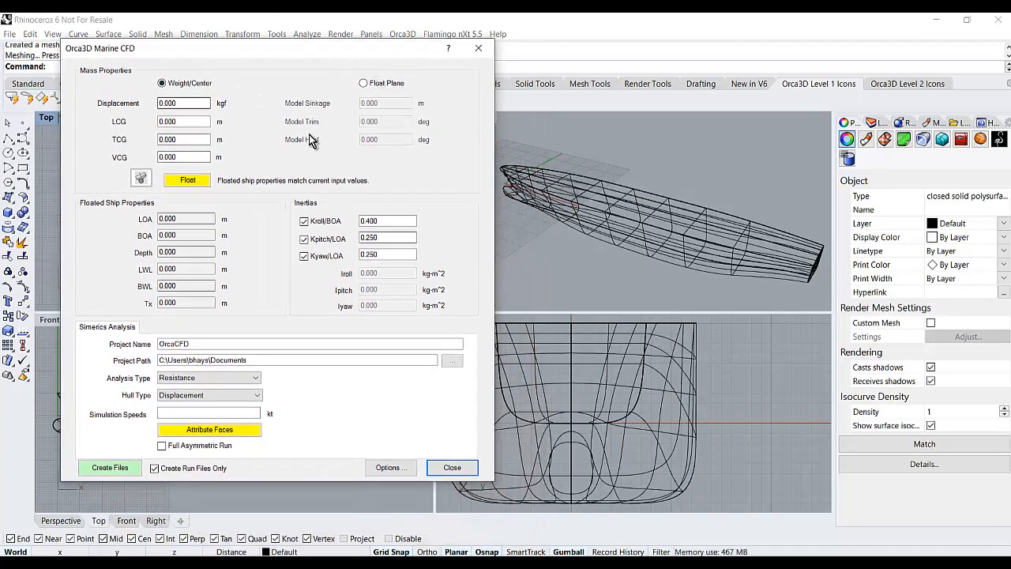
left_click(363, 83)
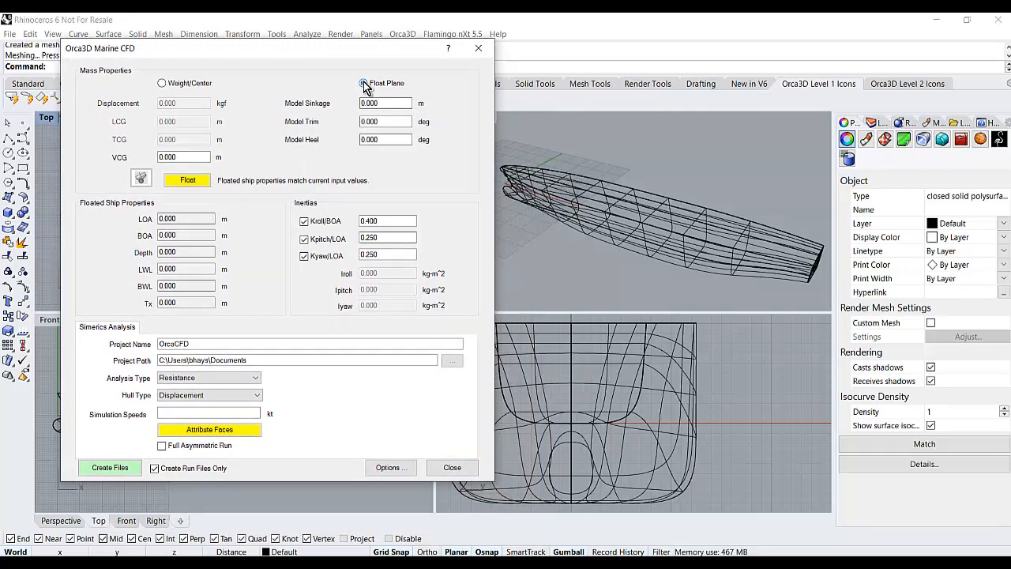
left_click(363, 83)
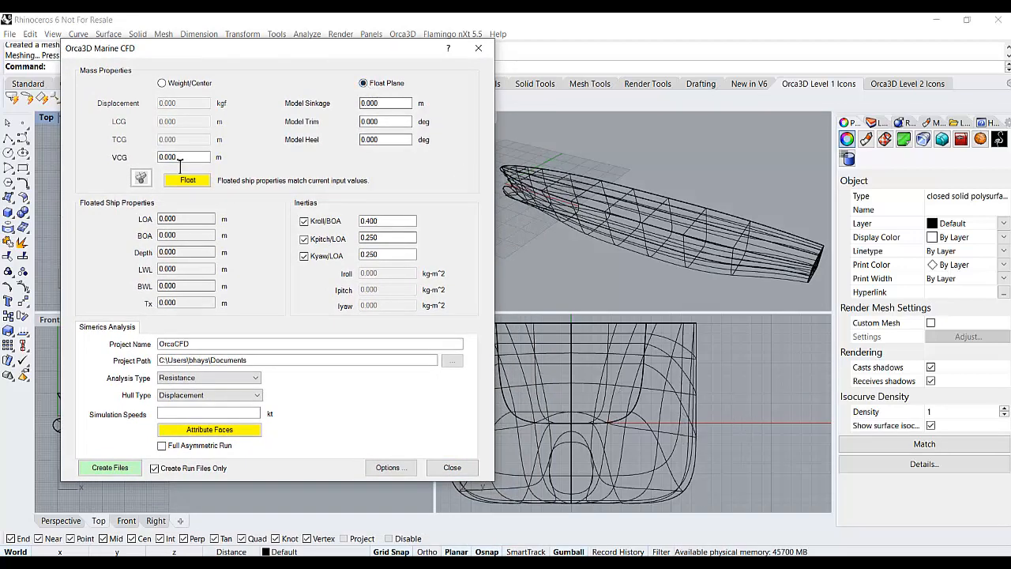
left_click(187, 180)
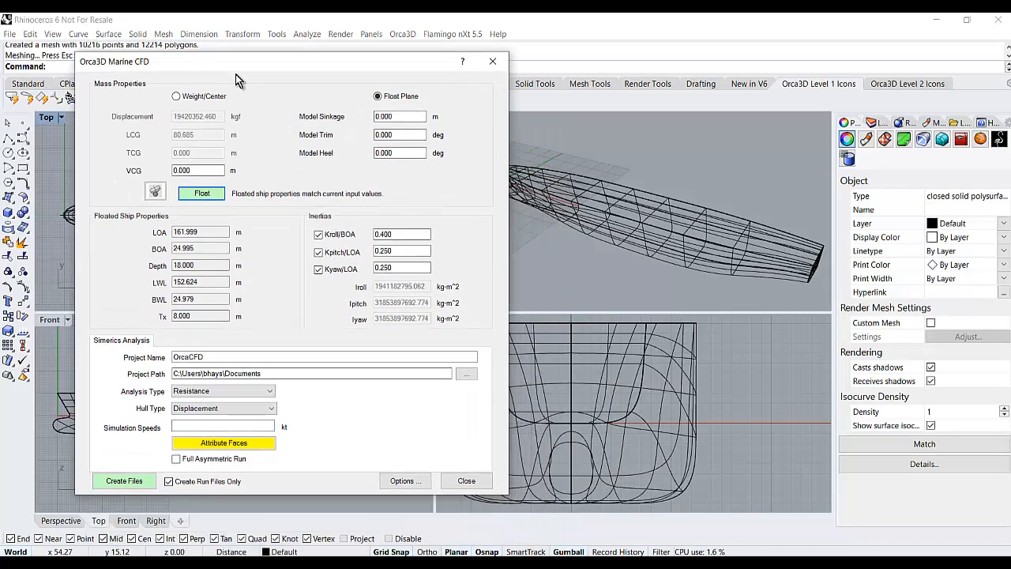
Point the project path to Example Ship and set Resistance, Displacement hull, speeds 16, 18 kt
left_click(311, 373)
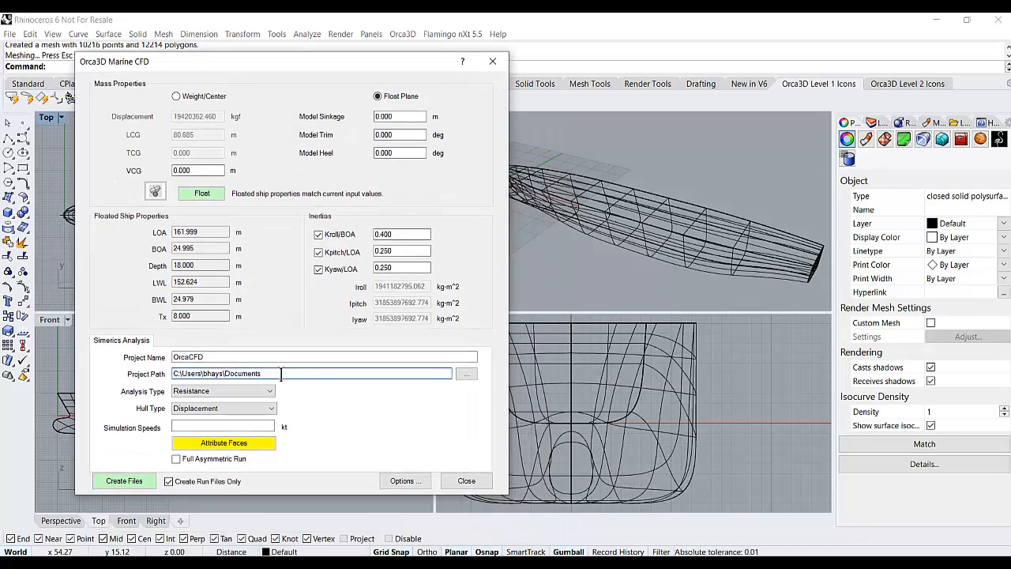
type("Example Ship")
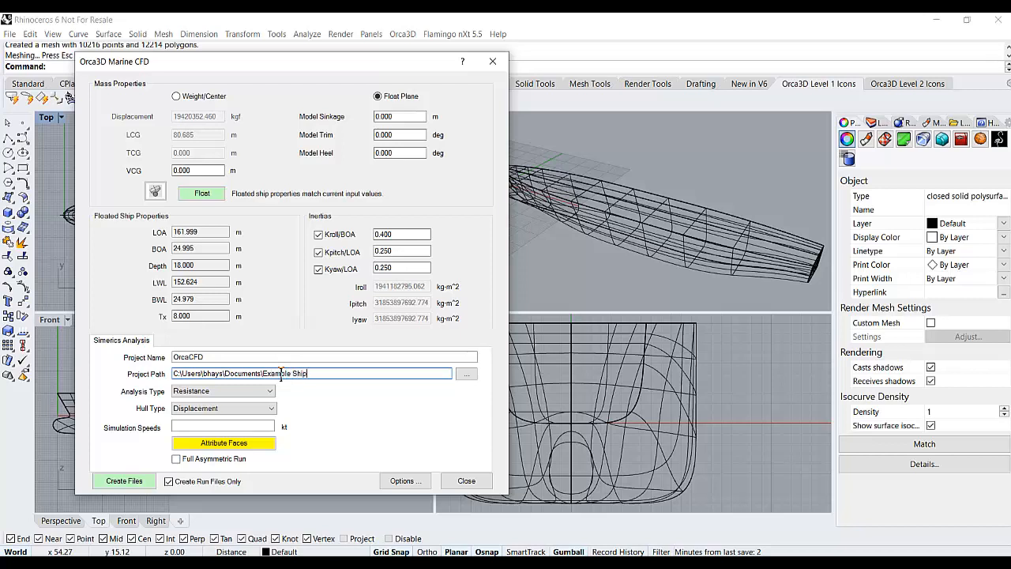
left_click(271, 390)
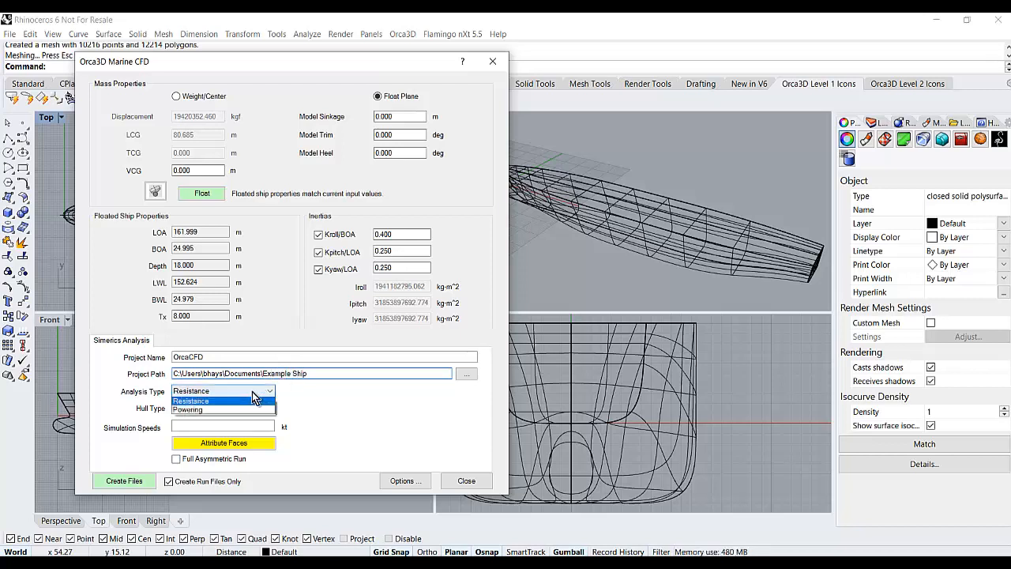
mouse_move(223, 410)
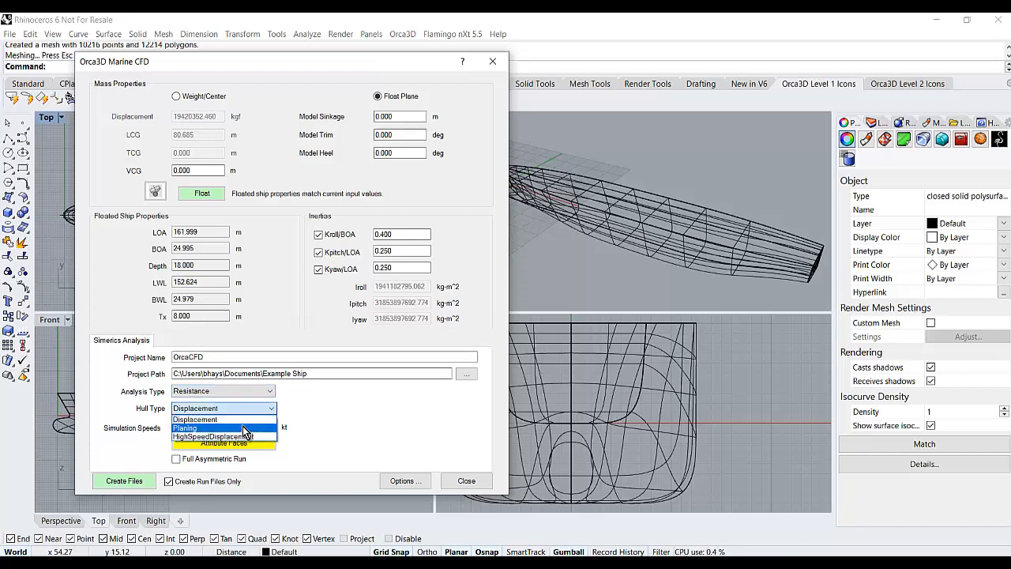
left_click(195, 418)
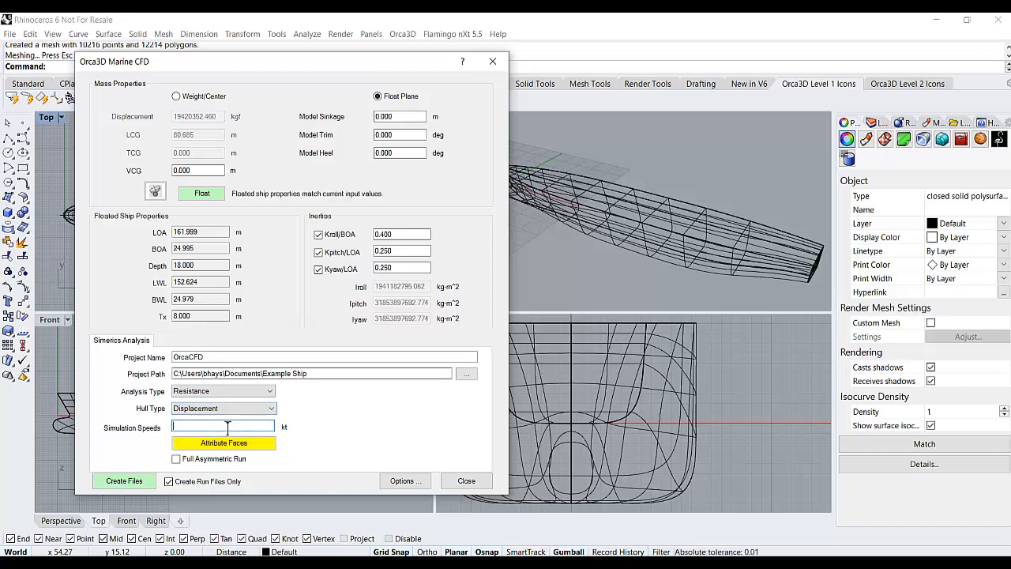
type("16")
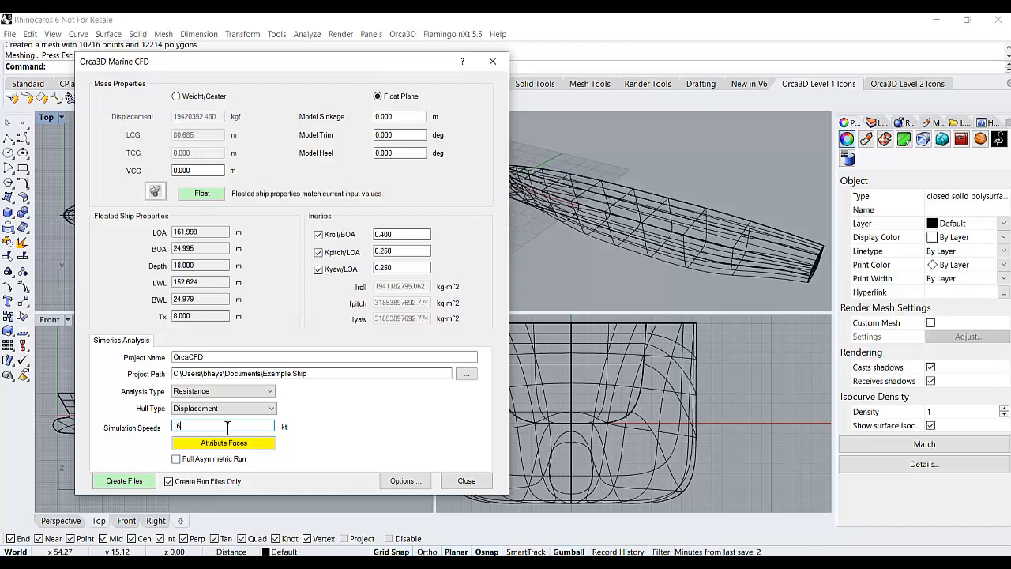
type(", 18")
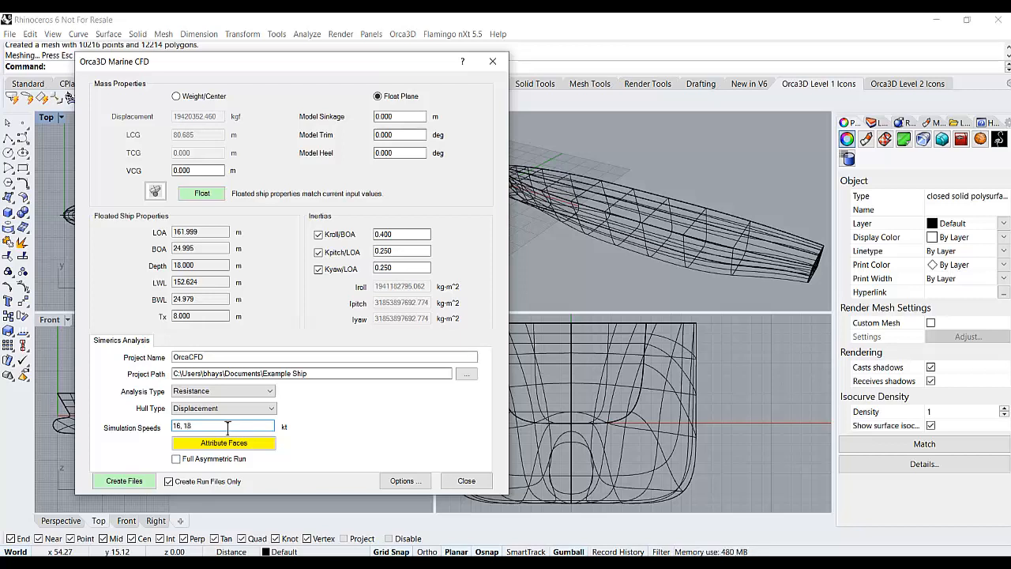
mouse_move(253, 399)
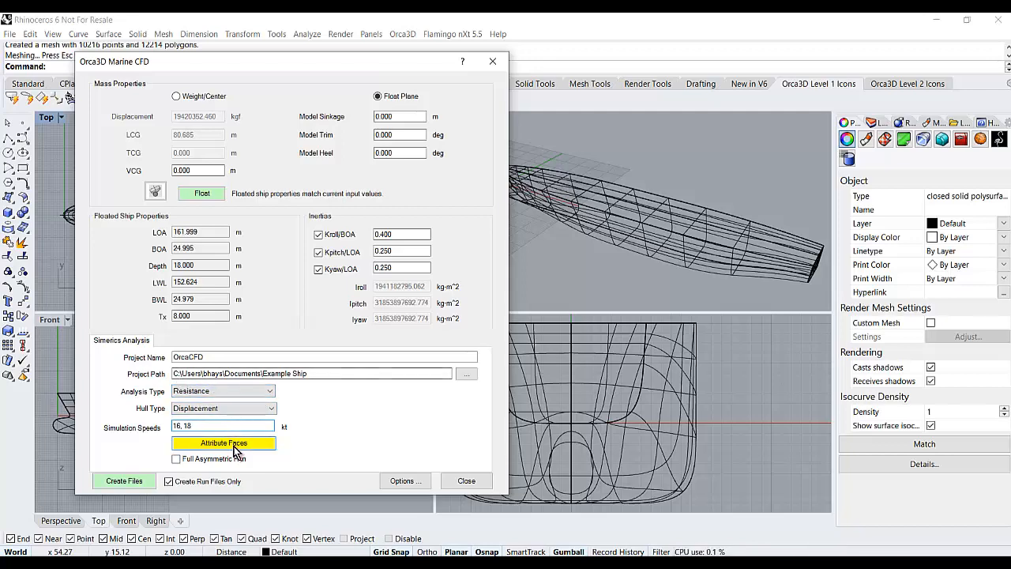
Assign Simerics face types to the hull, marking the stern face as transom
left_click(223, 443)
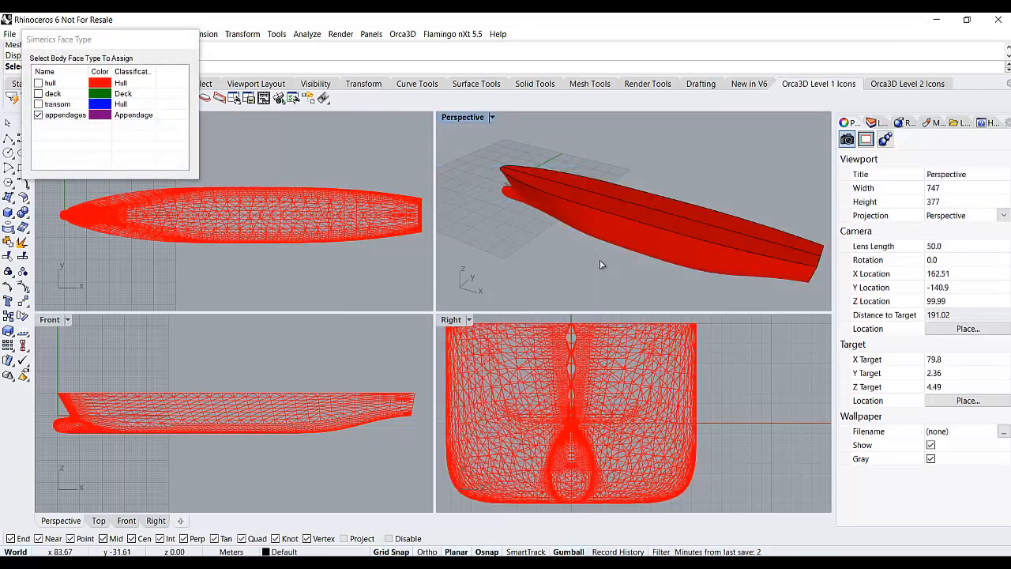
mouse_move(606, 259)
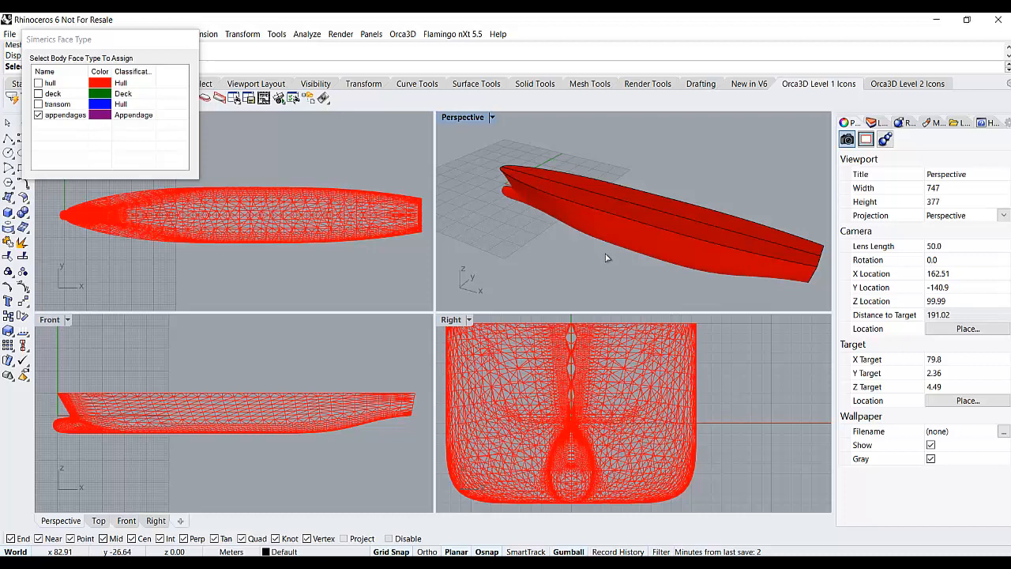
left_click_drag(609, 257, 553, 241)
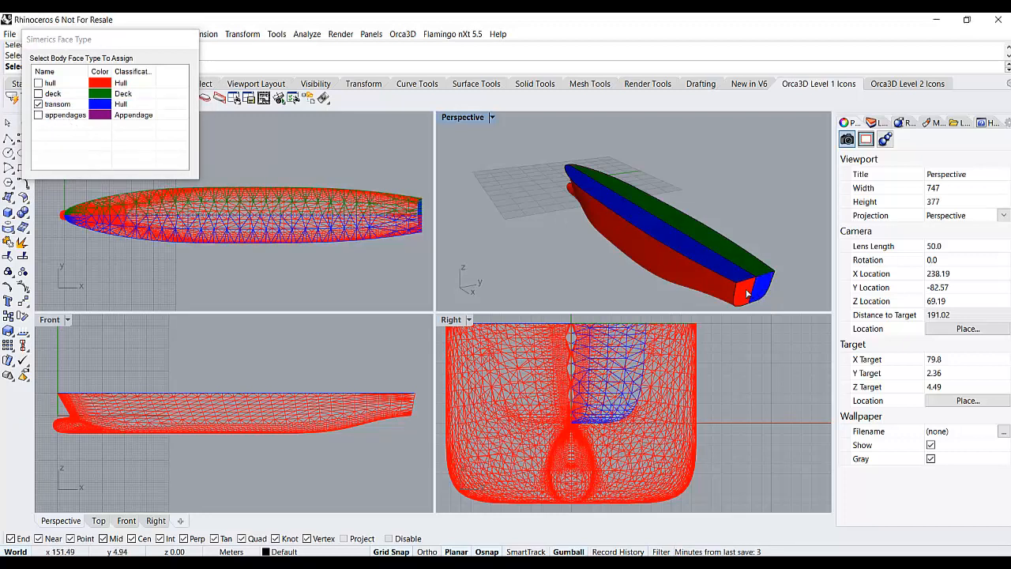
left_click(53, 93)
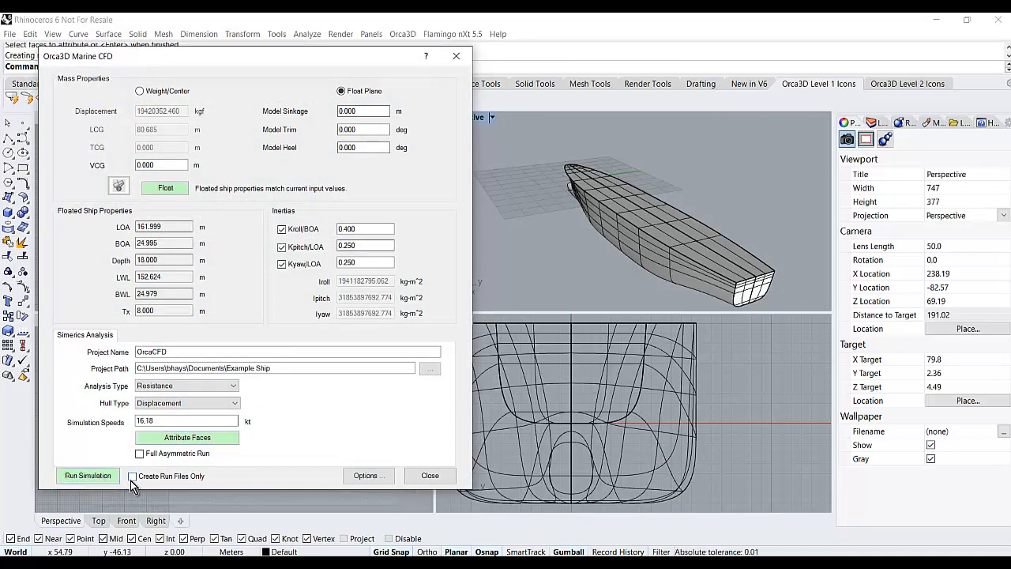
Uncheck Create Run Files Only so the export runs the simulation
left_click(133, 476)
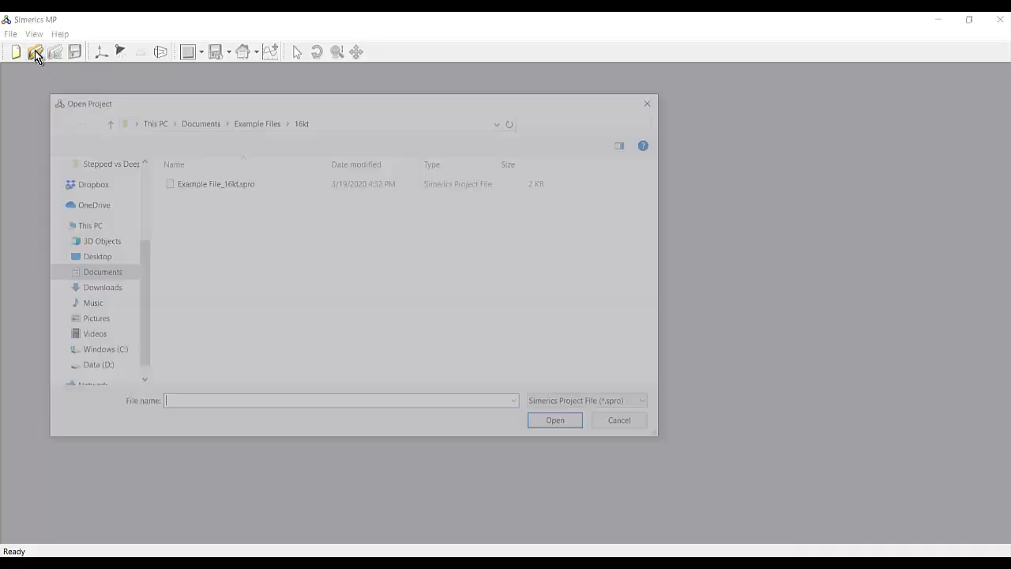
Open Example File_16kt.spro from the 16kt folder
left_click(216, 183)
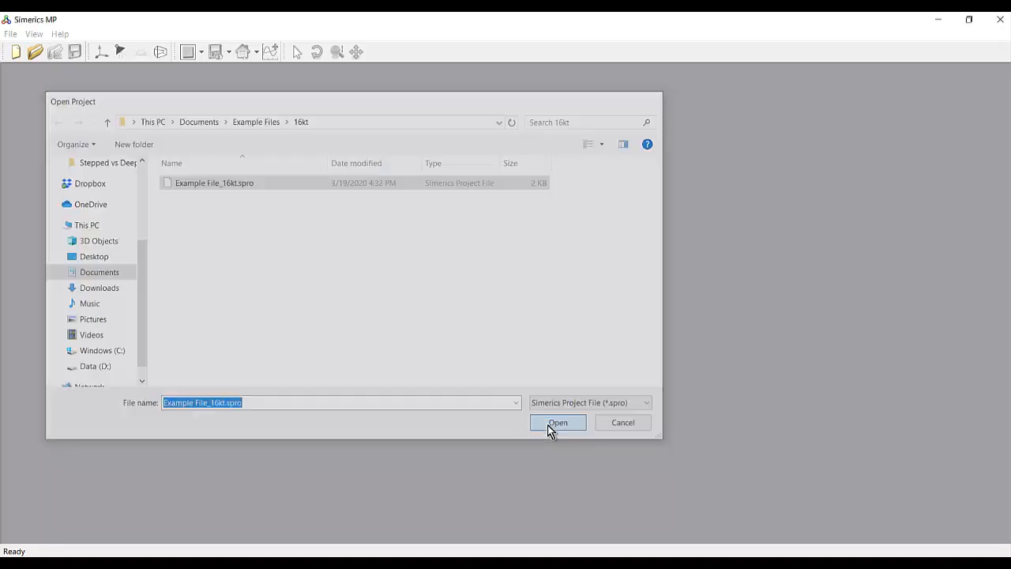
left_click(557, 421)
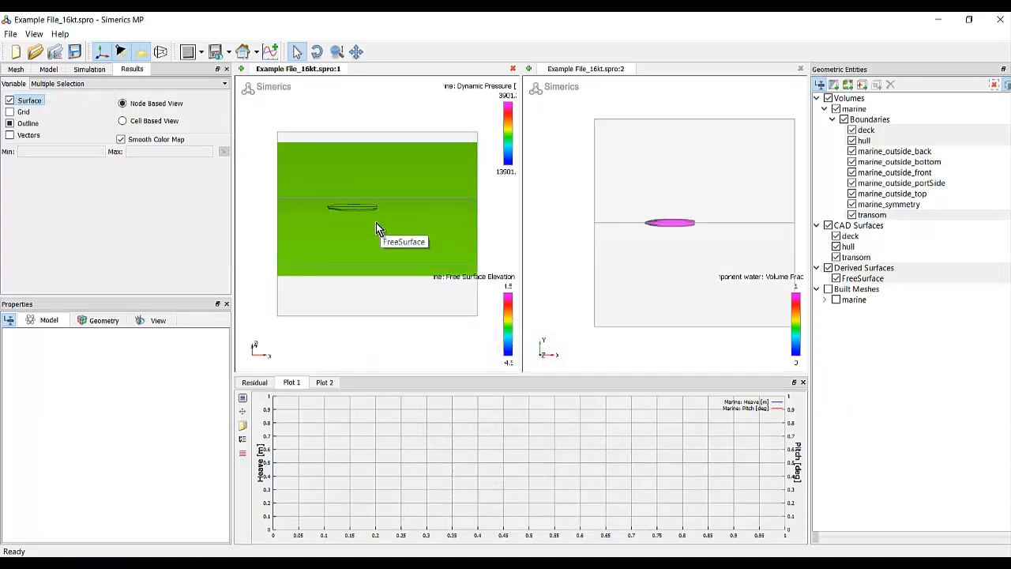
Start the simulation from the Simulation tab and save the project when prompted
left_click(89, 69)
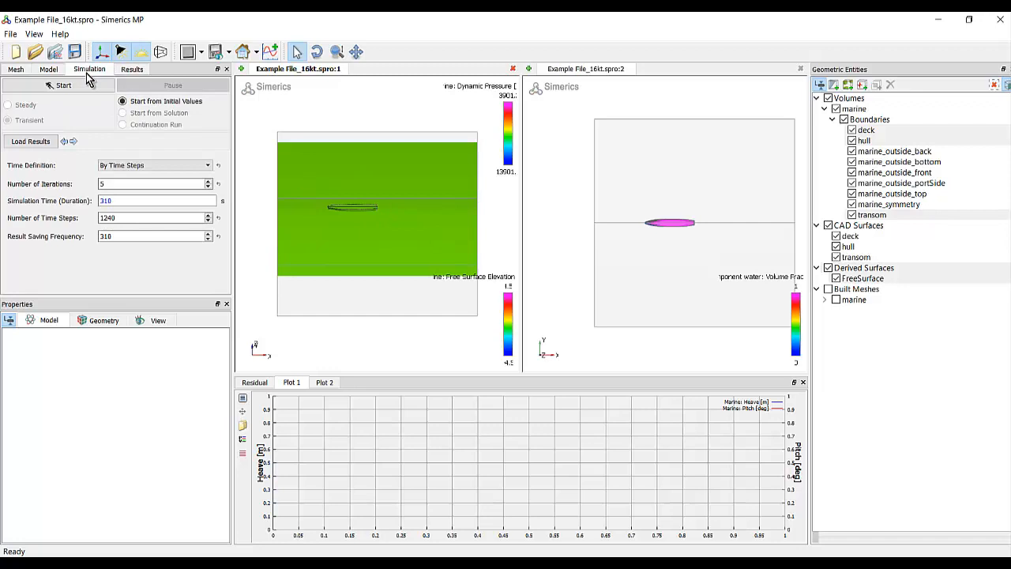
left_click(62, 84)
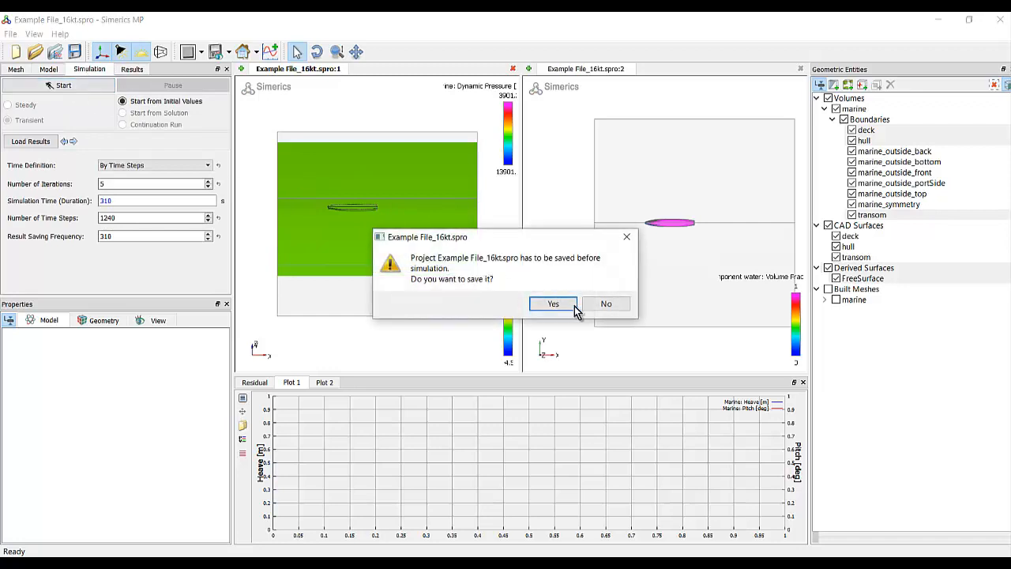
left_click(553, 304)
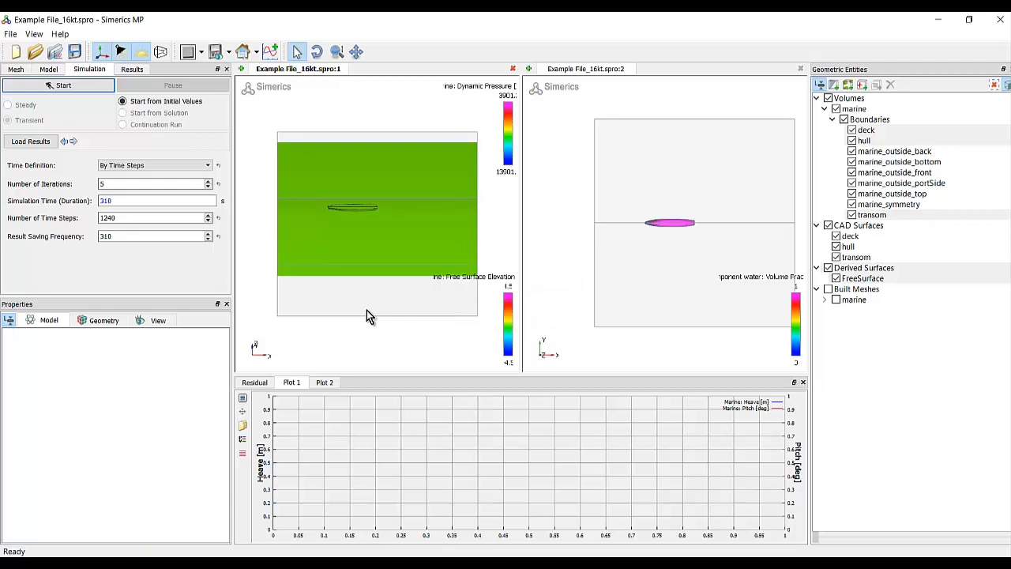
mouse_move(344, 338)
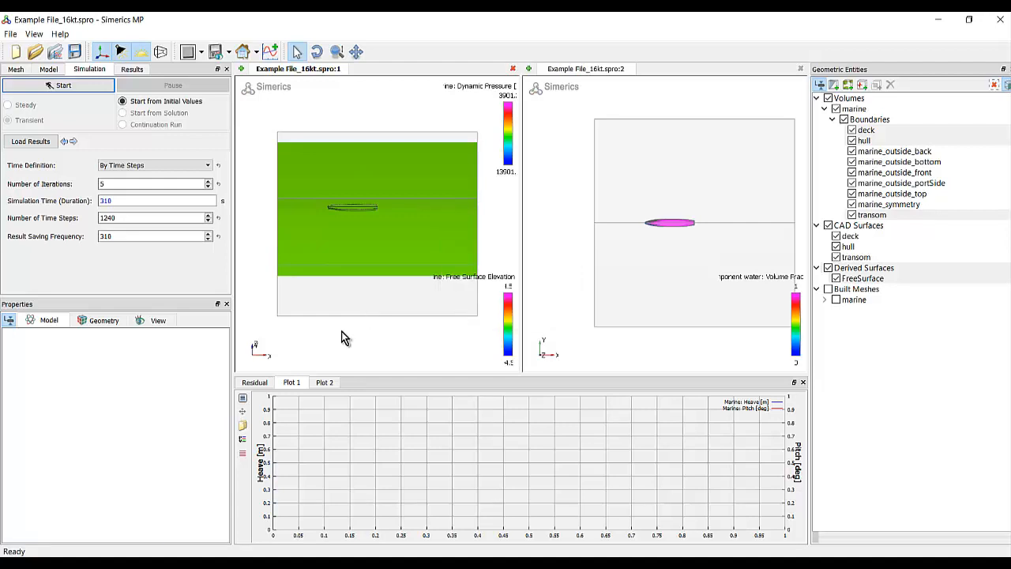
Launch the 16 kt simulation run with Start
left_click(63, 85)
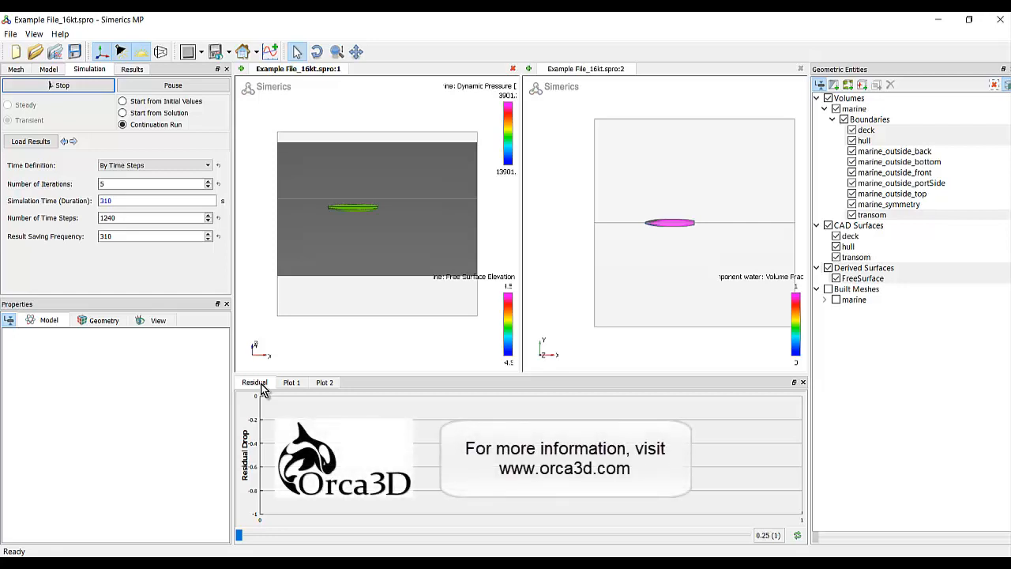
mouse_move(375, 343)
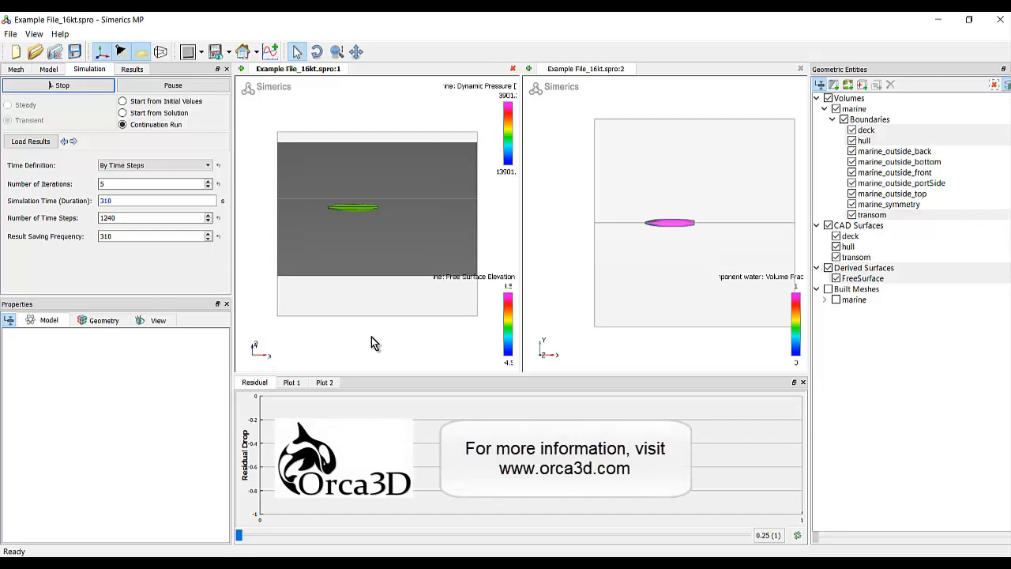